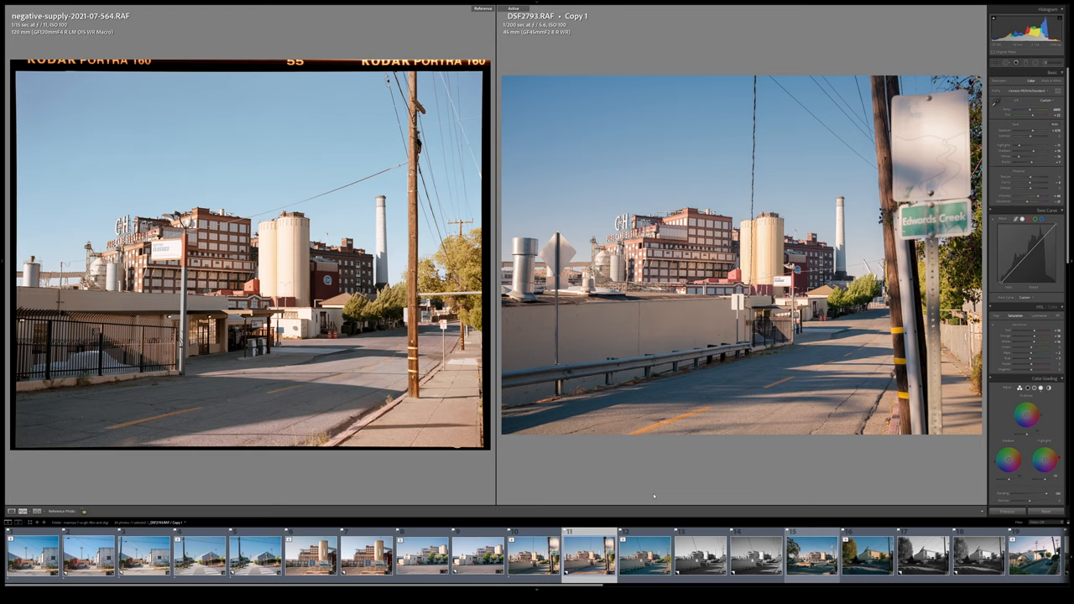
Enter 'don't' while the Negative Lab Pro settings for the Portra 160 scan are shown.
{"action": "type", "text": "don't"}
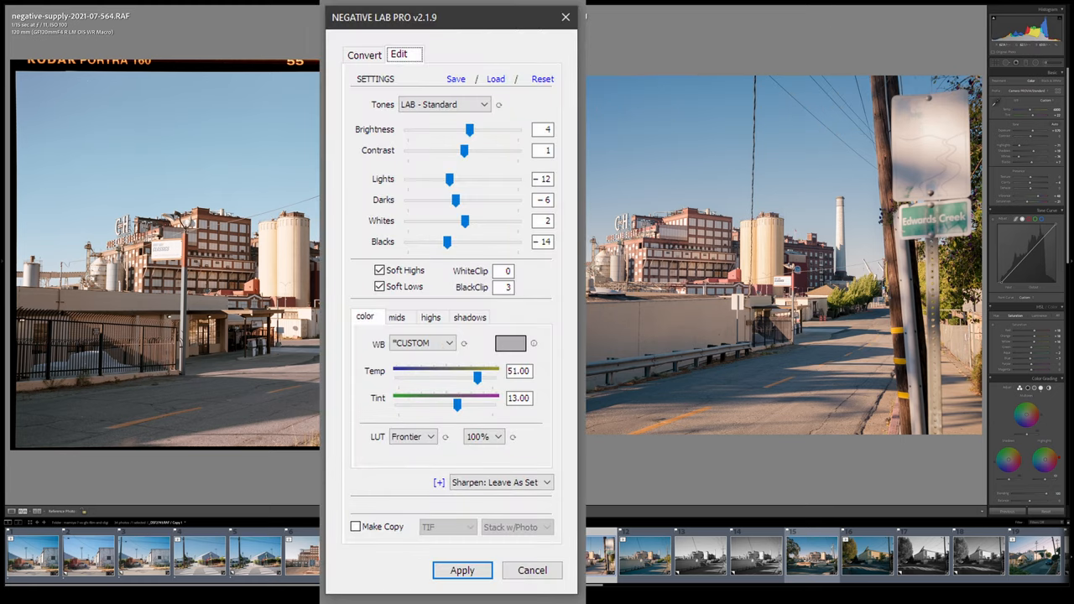
{"action": "left_click", "coordinate": [462, 571]}
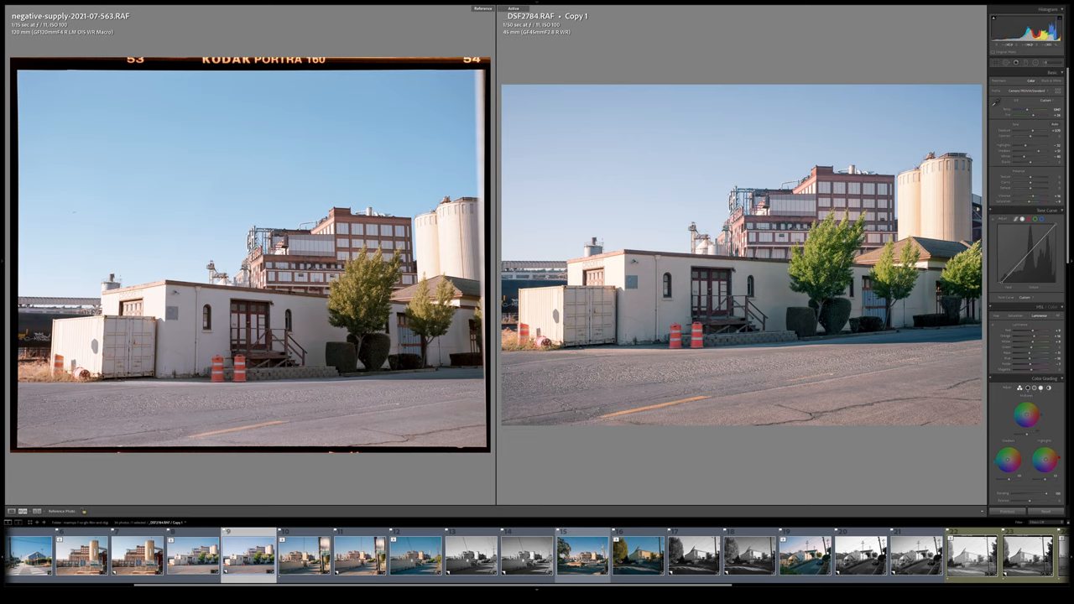
Select the next Portra 160 frame and its GFX copy for side-by-side comparison.
{"action": "left_click", "coordinate": [996, 316]}
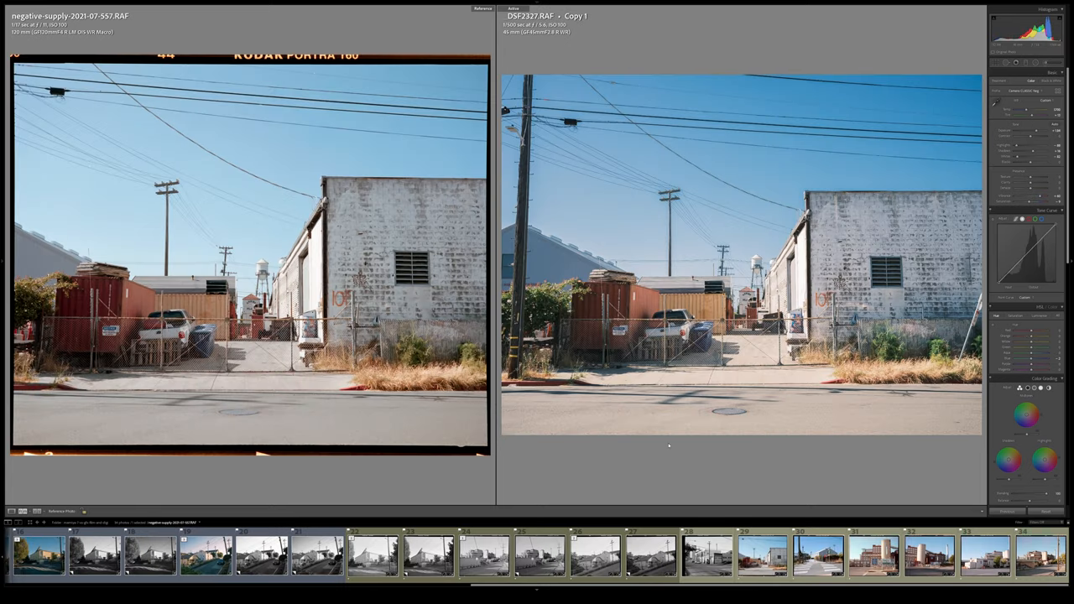
{"action": "mouse_move", "coordinate": [682, 480]}
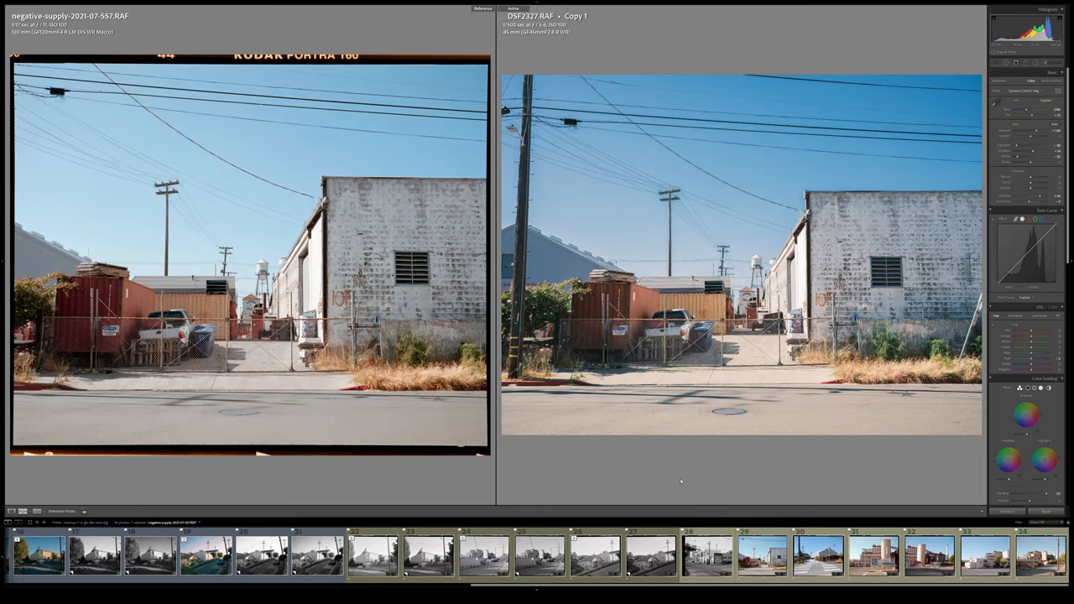